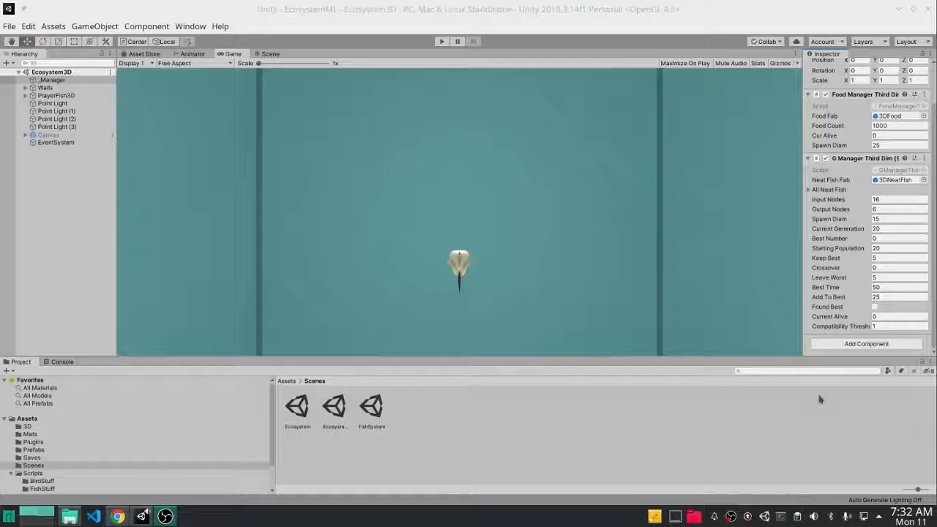
{"action": "mouse_move", "coordinate": [612, 266]}
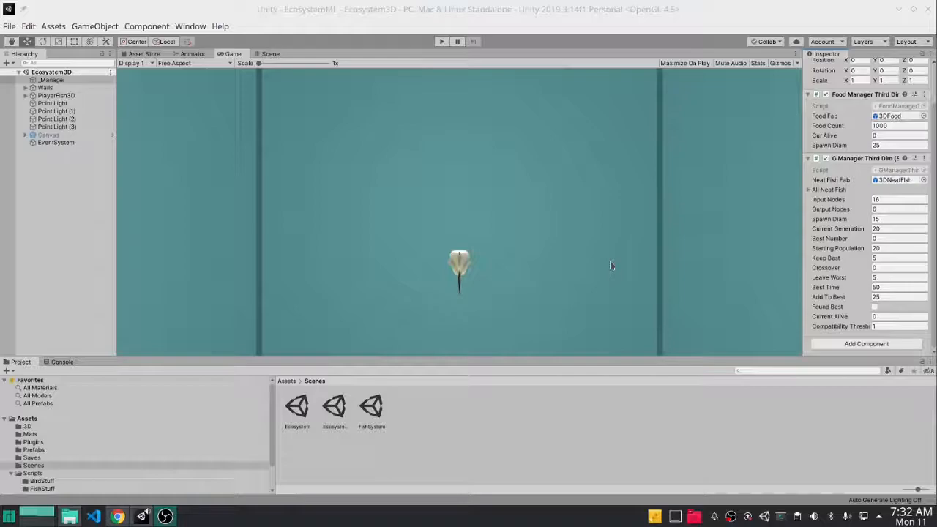
{"action": "mouse_move", "coordinate": [441, 41]}
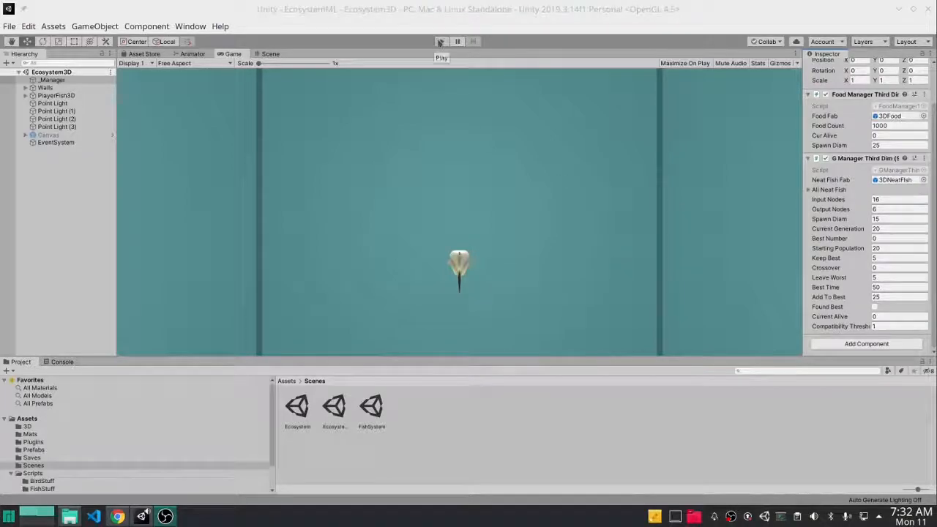
Run the fish ecosystem simulation in Play mode, then bring up the Edit menu
{"action": "left_click", "coordinate": [441, 41]}
{"action": "type", "text": "75"}
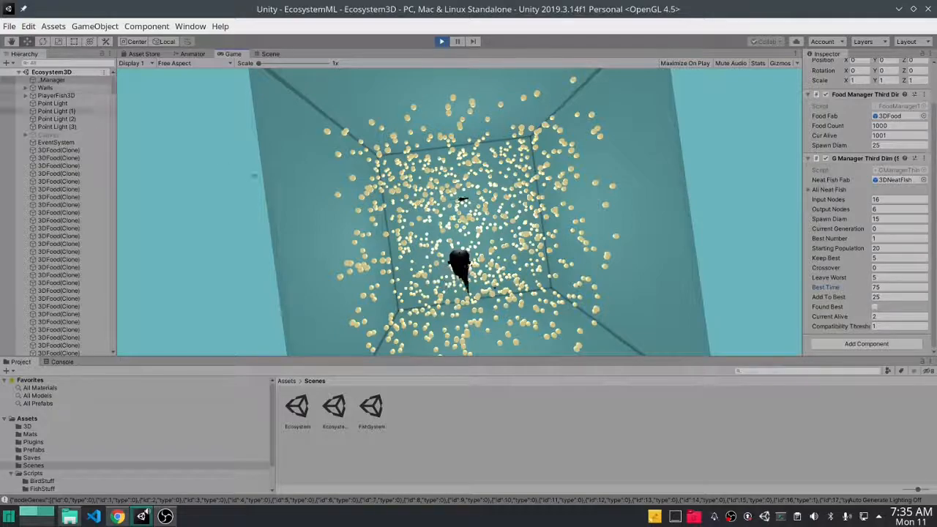
{"action": "left_click", "coordinate": [29, 26]}
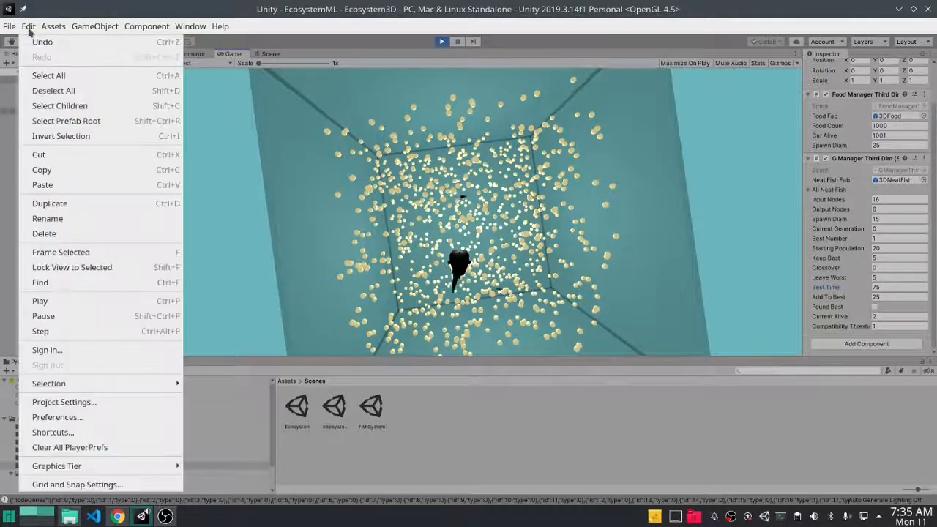